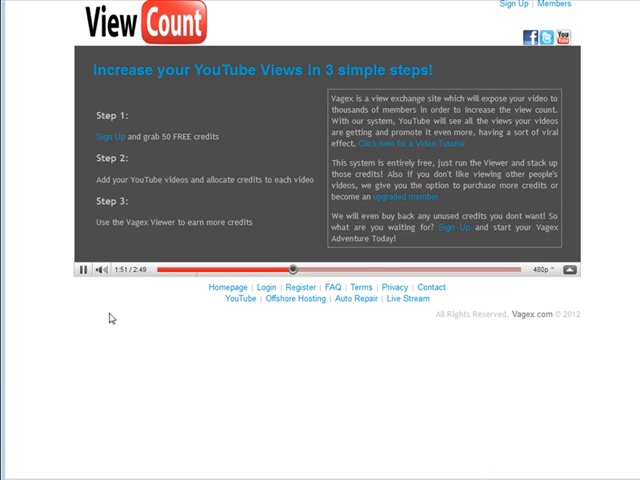
mouse_move(4, 448)
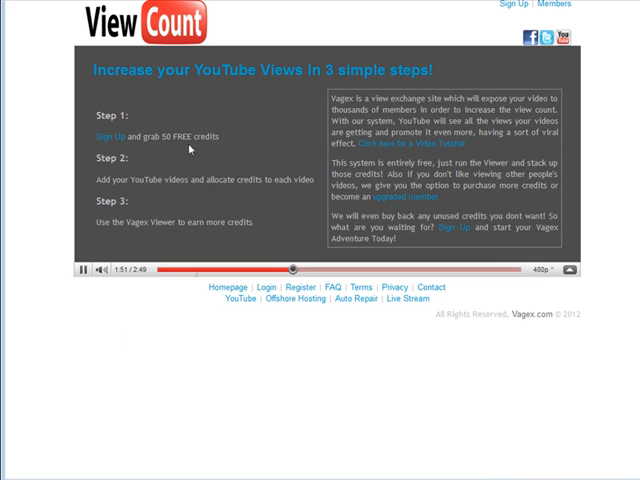
mouse_move(104, 144)
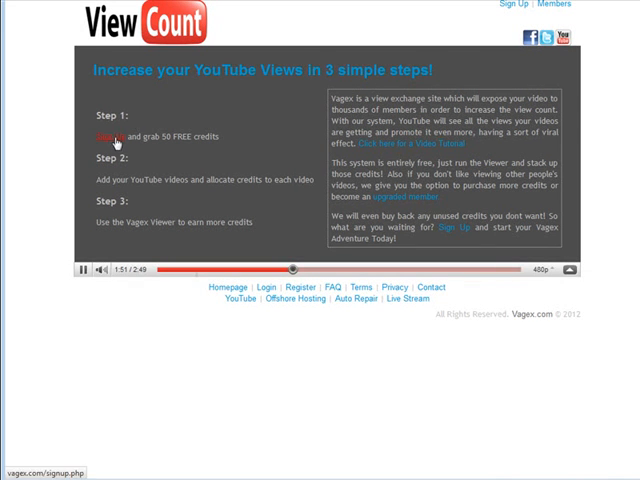
Fill the sign-up form with username, e-mail and password and register the account
click(100, 138)
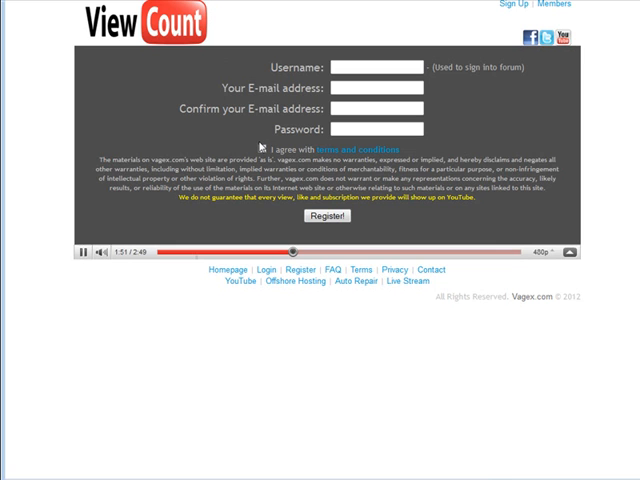
mouse_move(314, 20)
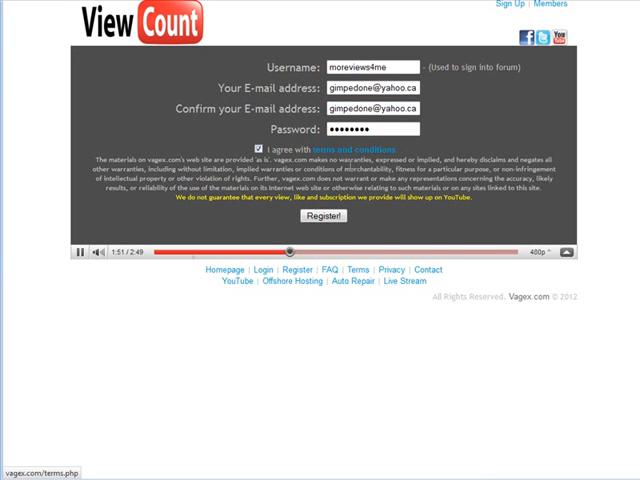
click(320, 216)
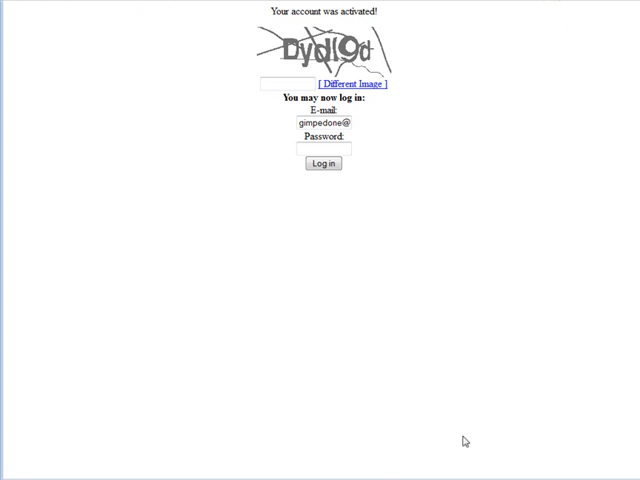
mouse_move(516, 244)
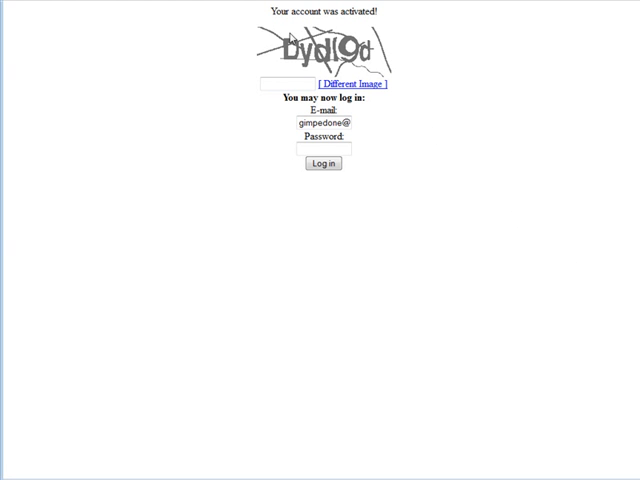
mouse_move(392, 178)
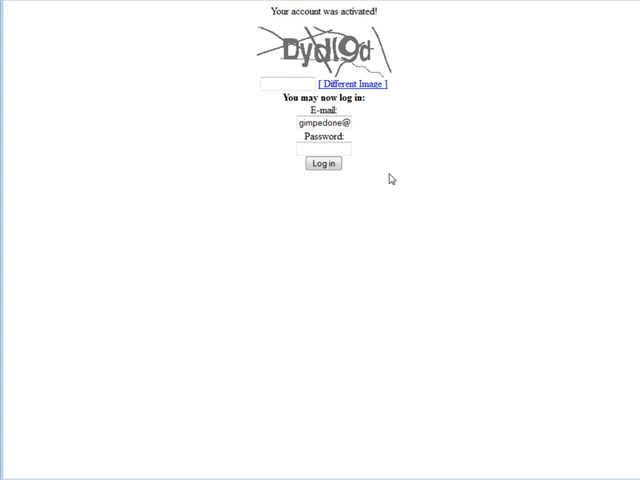
Enter the captcha and credentials and log in to the activated account
click(322, 164)
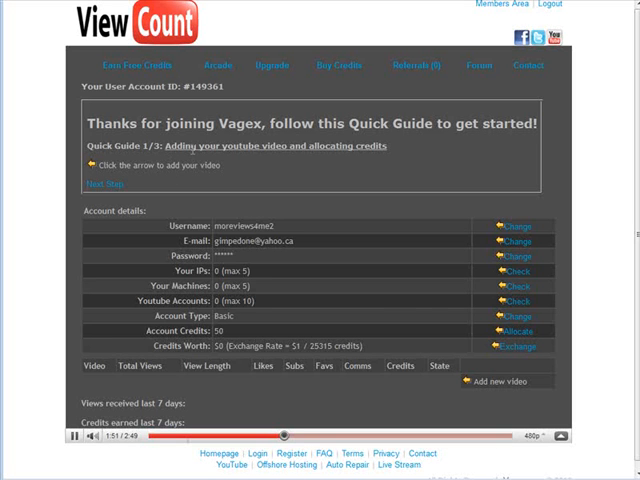
Start adding a new video from the Members Area dashboard
click(500, 380)
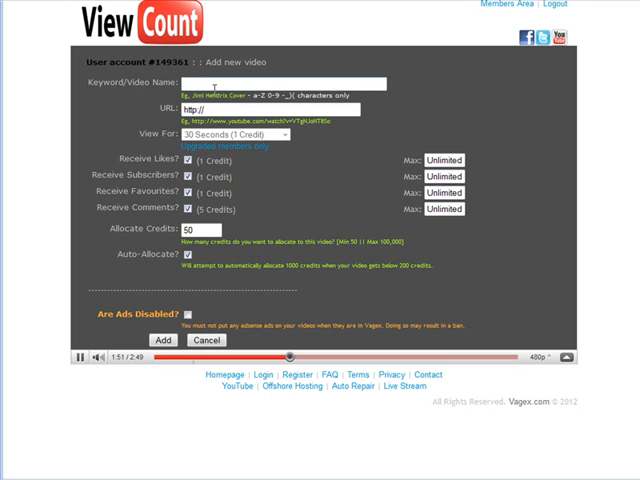
Name the new video 'mobile site generator'
text(mobile site generator)
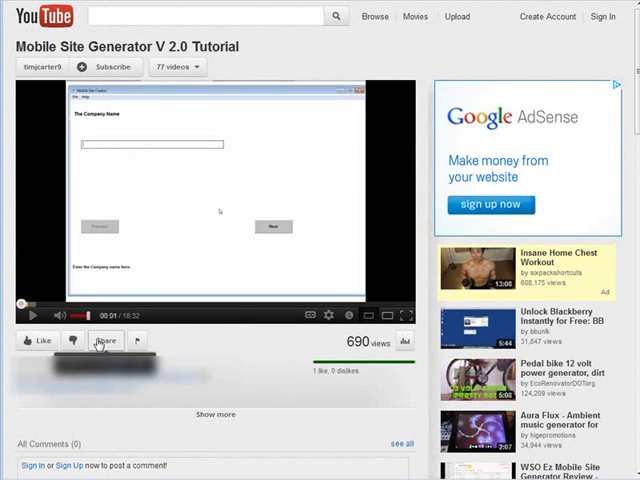
click(104, 340)
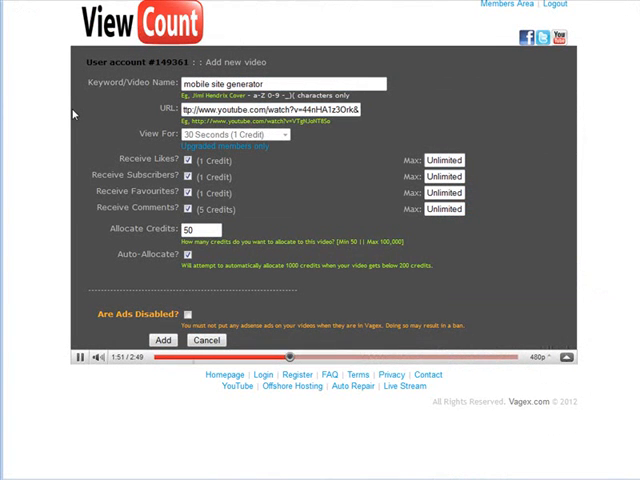
mouse_move(384, 136)
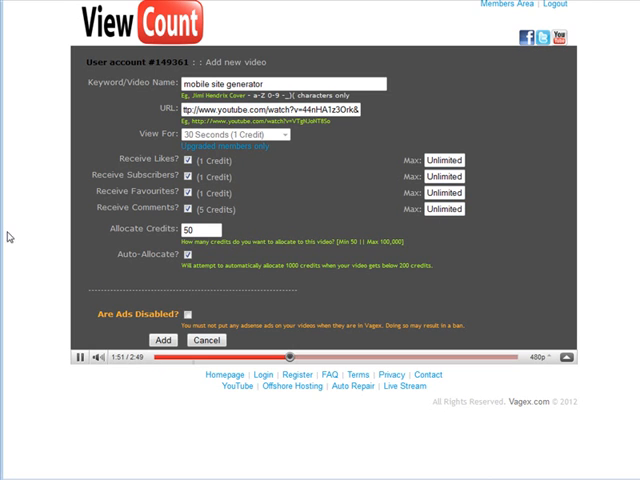
click(200, 232)
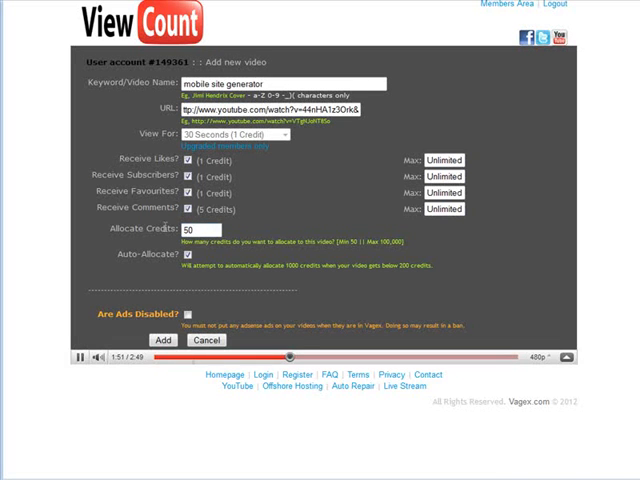
click(192, 258)
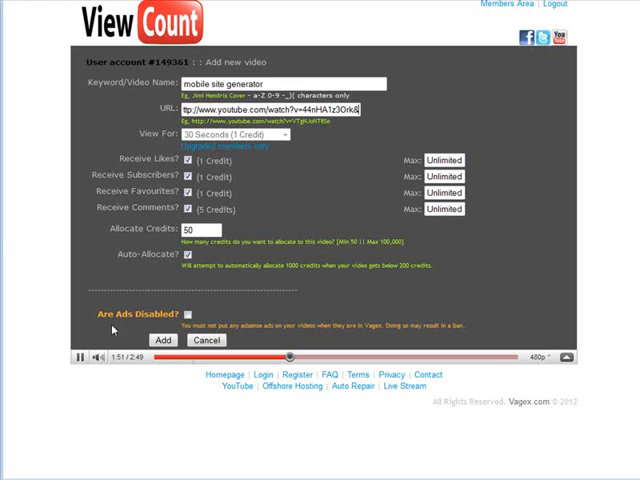
mouse_move(220, 308)
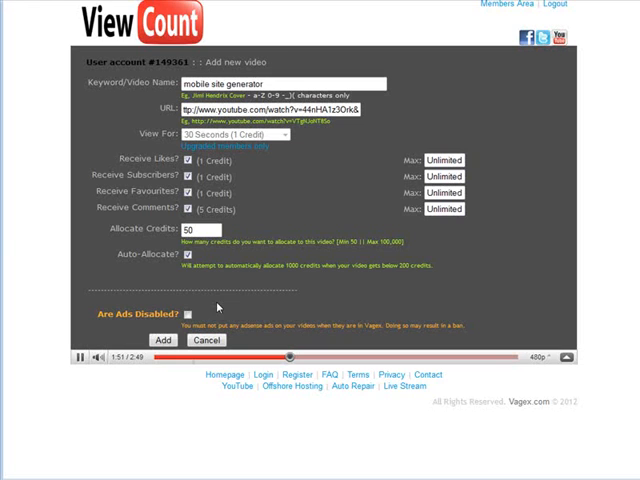
Add the 'mobile site generator' video with default credits and 30-second view length
click(190, 312)
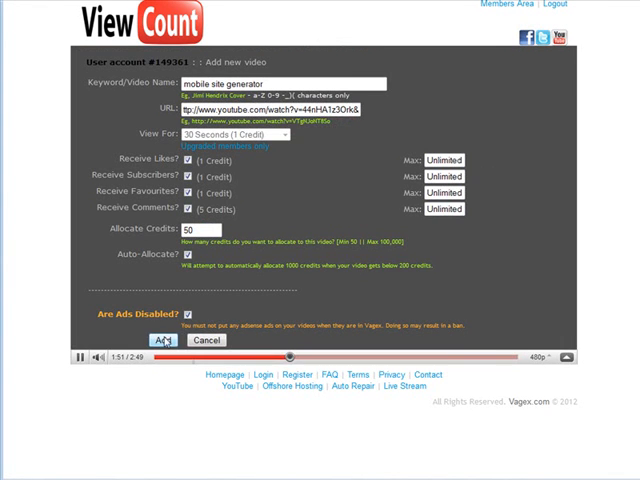
click(160, 340)
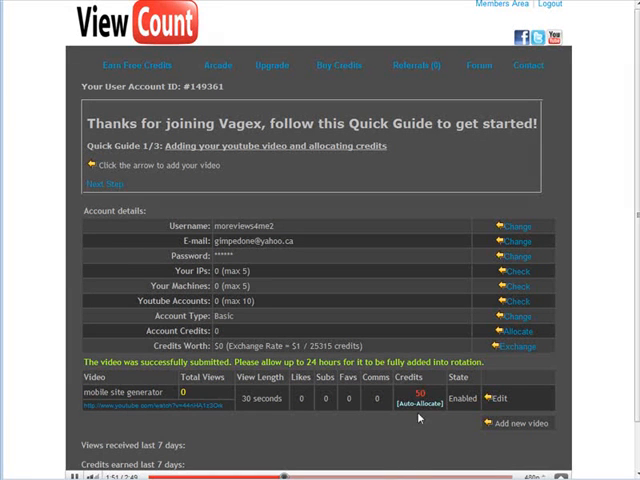
mouse_move(380, 432)
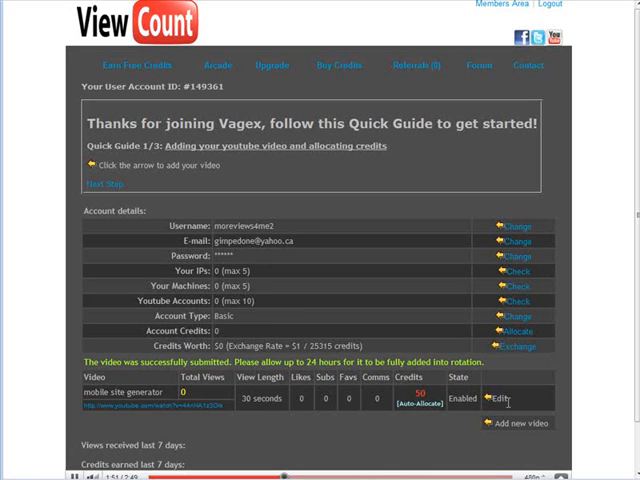
mouse_move(12, 158)
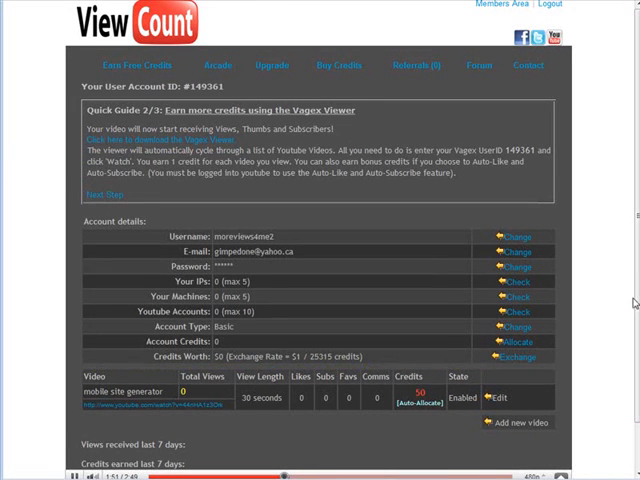
mouse_move(358, 280)
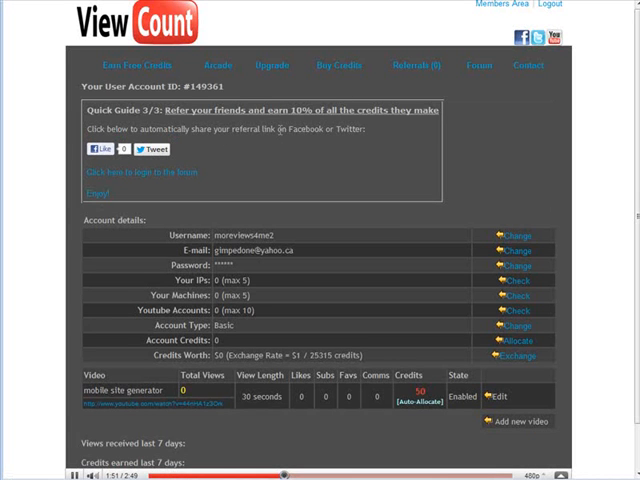
mouse_move(72, 154)
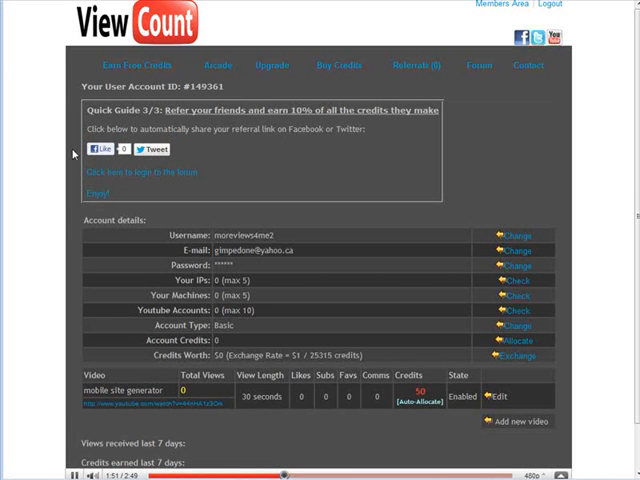
mouse_move(298, 160)
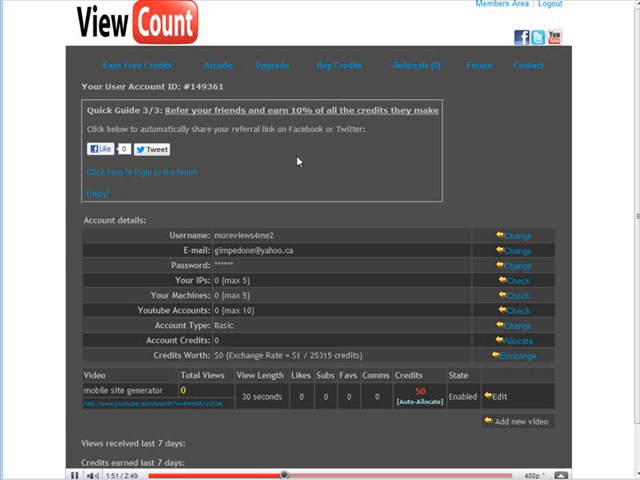
mouse_move(304, 162)
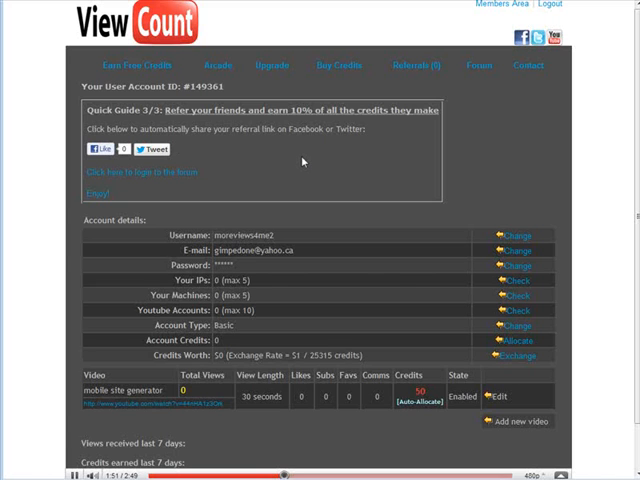
mouse_move(324, 172)
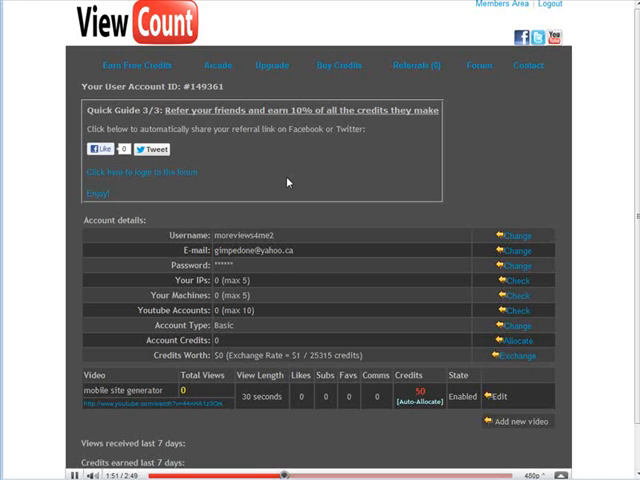
mouse_move(280, 432)
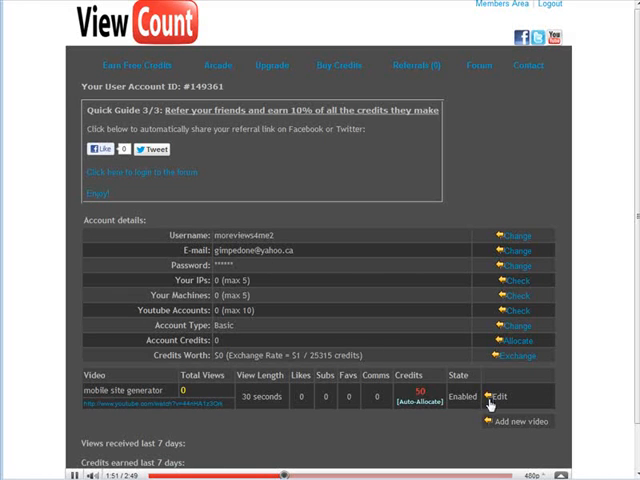
click(506, 400)
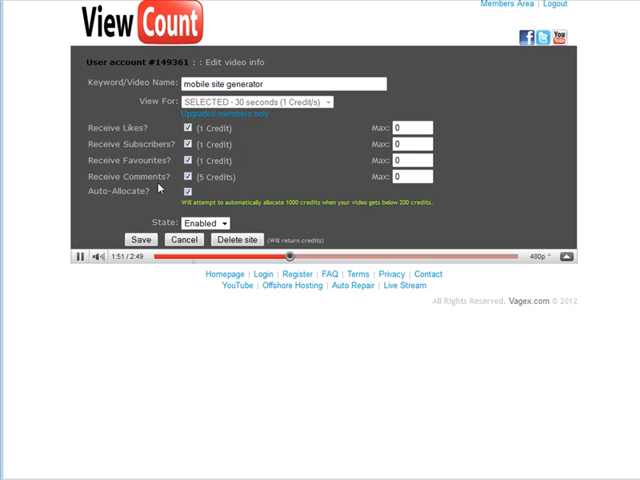
mouse_move(302, 156)
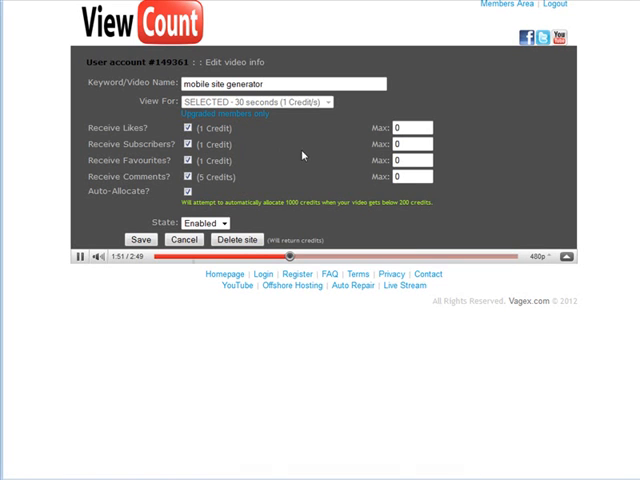